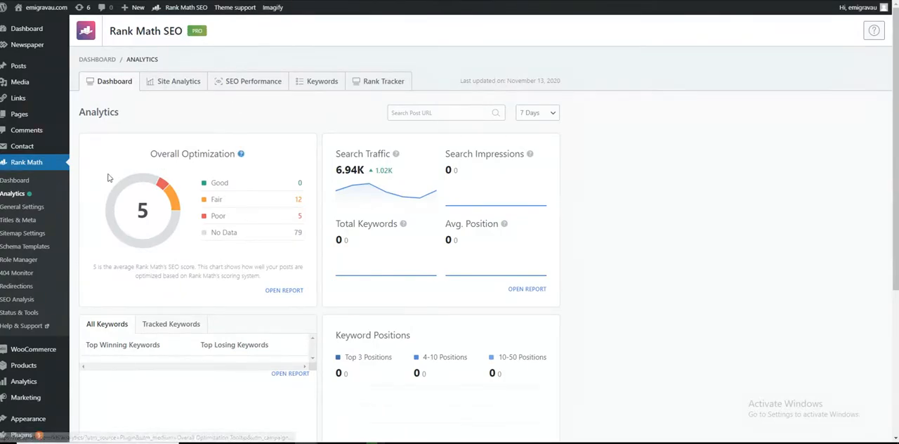
mouse_move(12, 194)
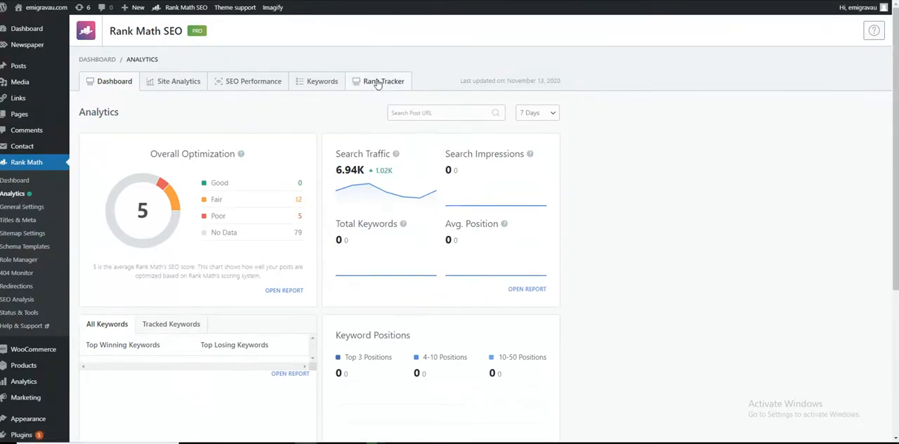
Flip between Rank Tracker, Dashboard and Keywords, ending on the Keywords report with all-zero positions.
left_click(380, 81)
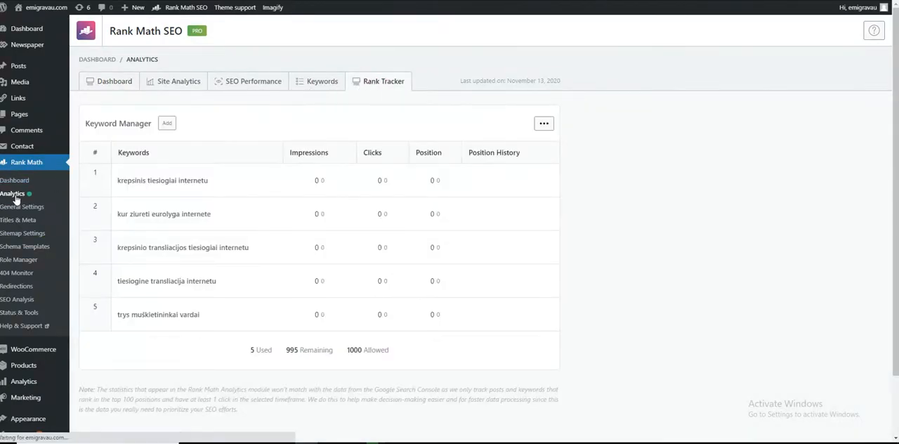
left_click(114, 81)
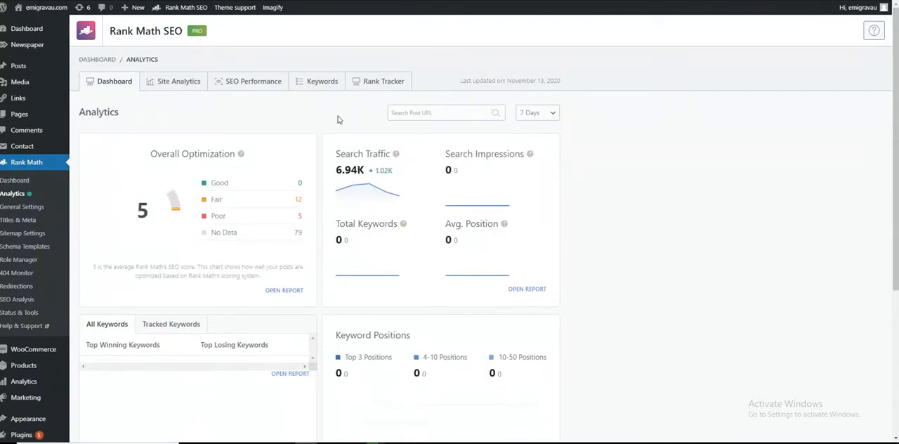
mouse_move(385, 85)
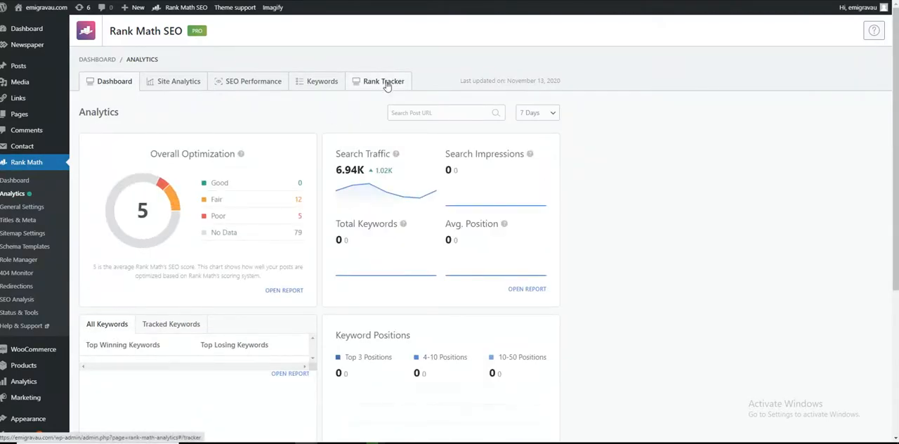
left_click(322, 81)
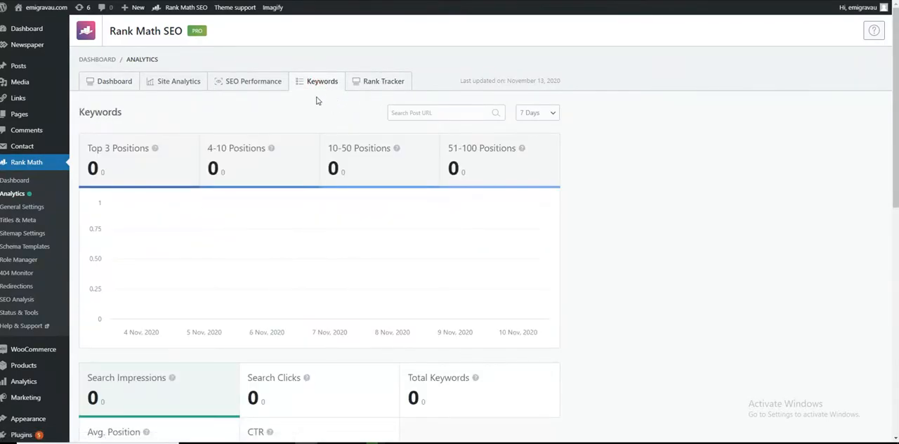
left_click(382, 81)
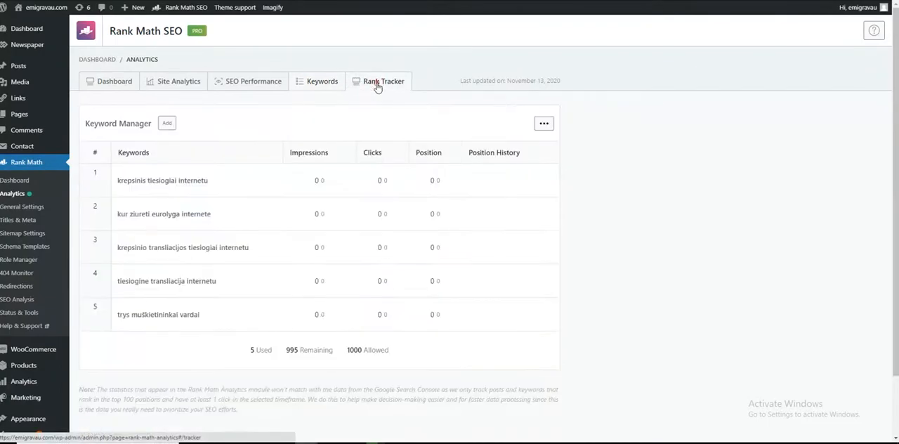
left_click(323, 81)
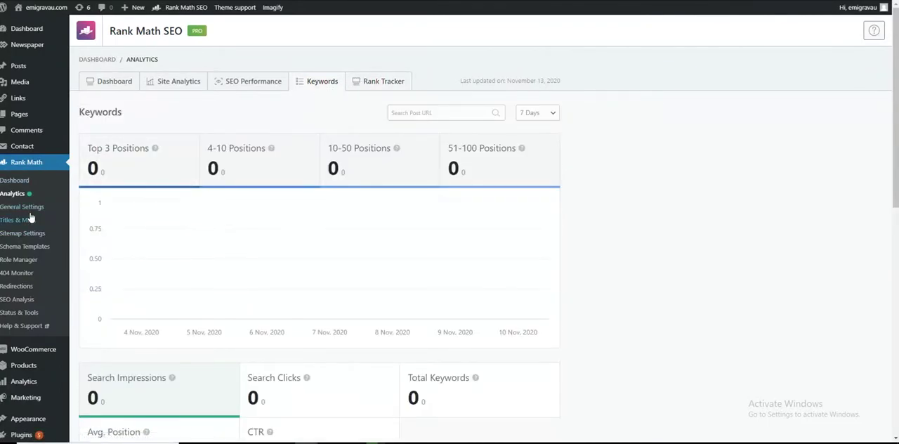
Open the General Settings Analytics tab and scroll through Search Console, Analytics and AdSense sections.
left_click(21, 206)
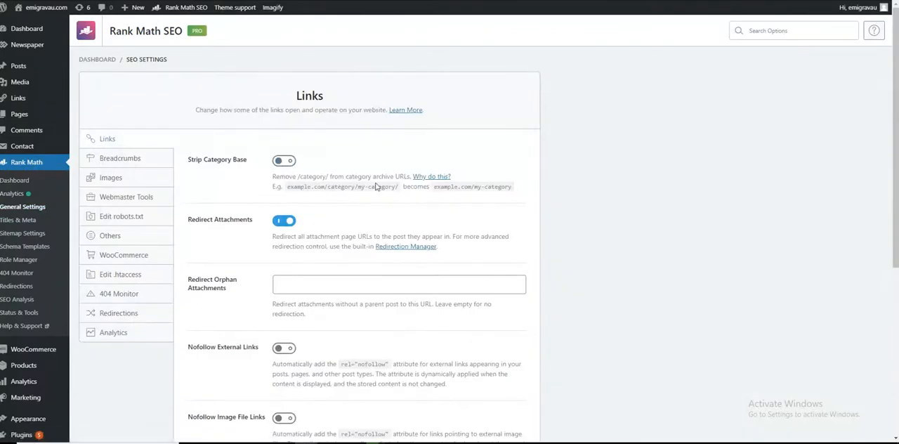
left_click(10, 193)
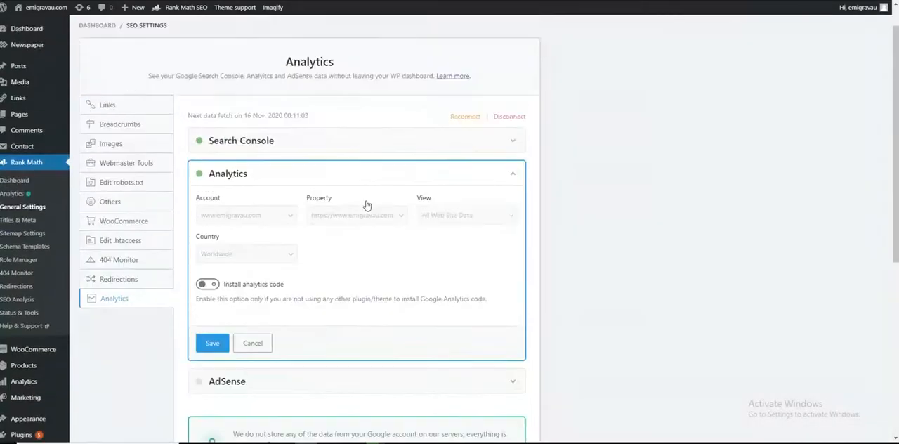
scroll("down", 3)
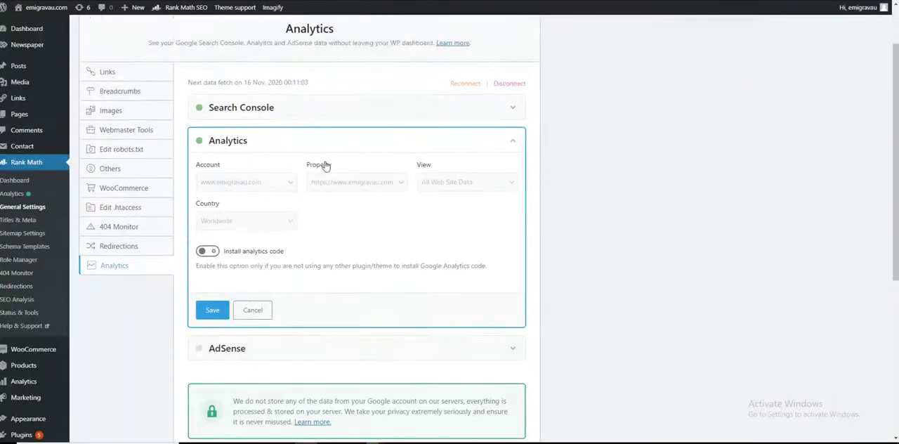
scroll("down", 3)
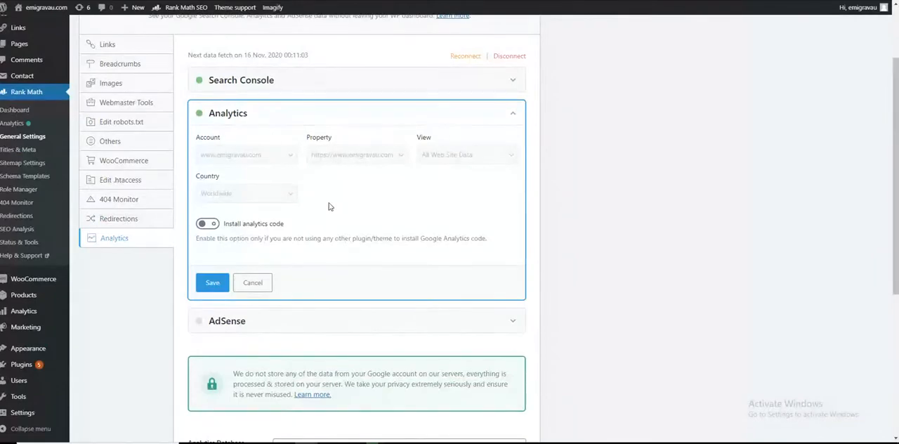
scroll("down", 3)
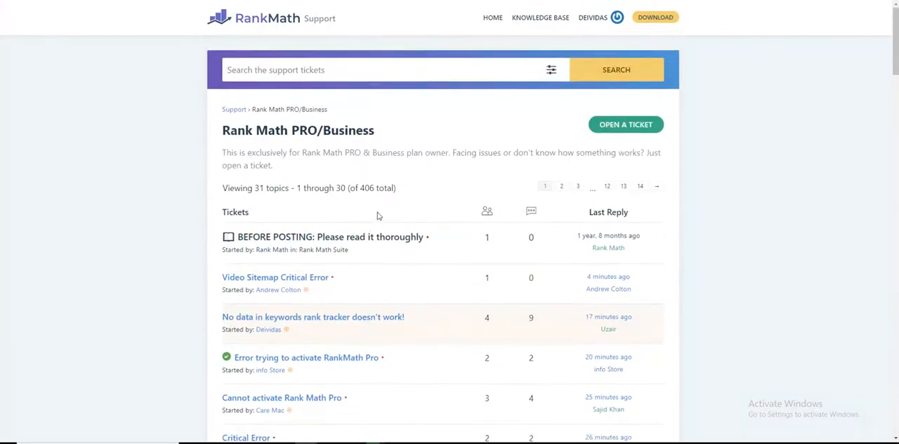
Scroll through the PRO/Business support tickets, including the user's own keyword tracker ticket.
scroll("down", 3)
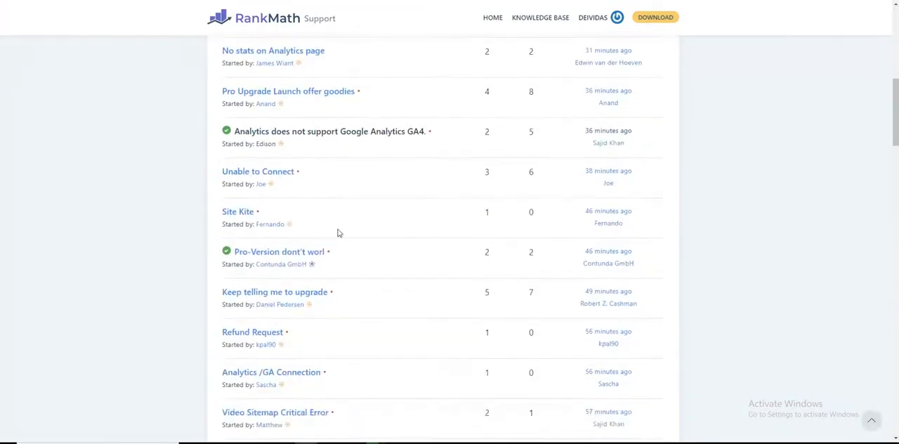
scroll("down", 3)
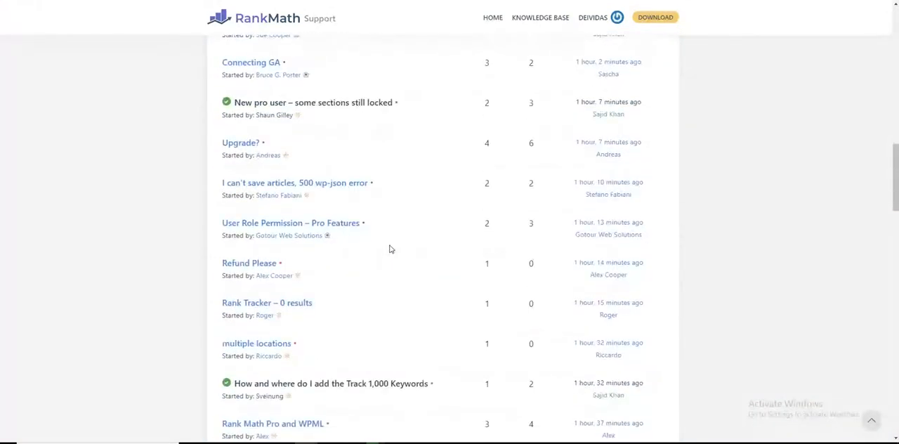
scroll("down", 3)
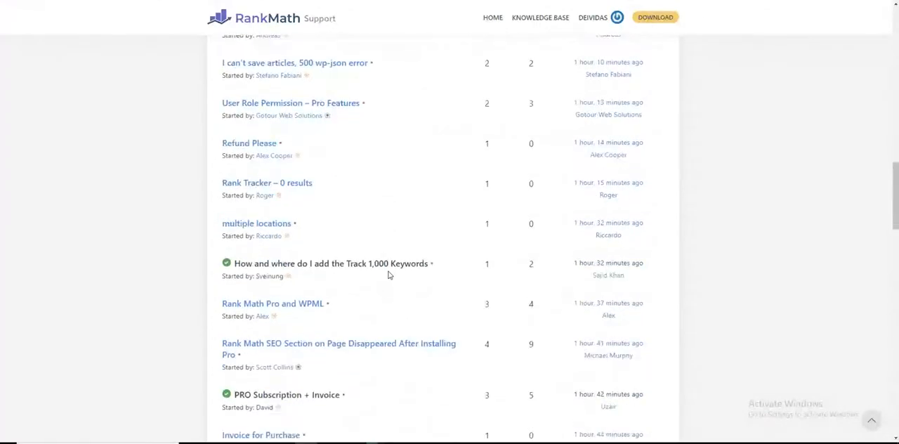
scroll("down", 3)
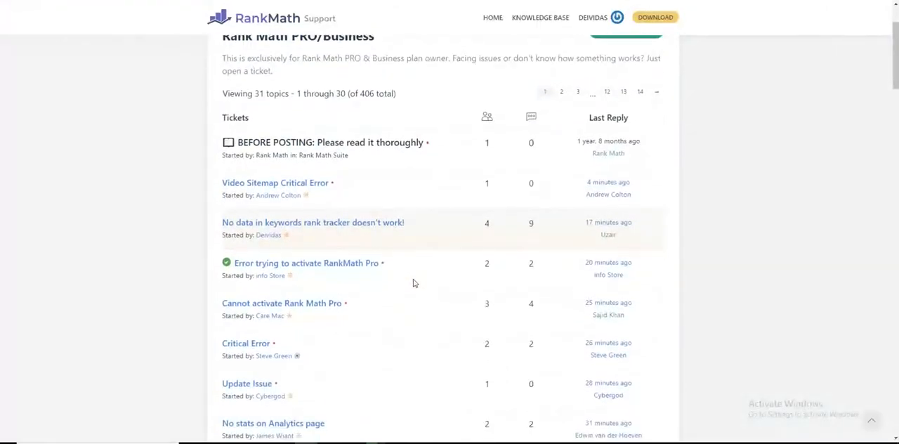
mouse_move(428, 282)
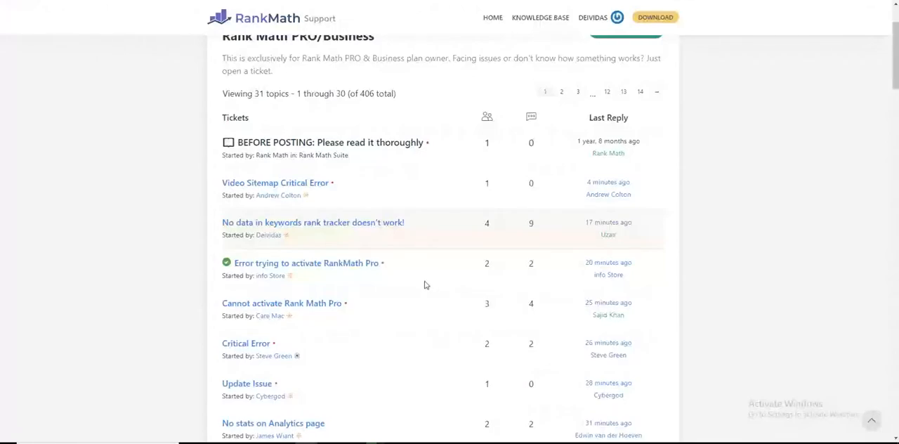
scroll("down", 3)
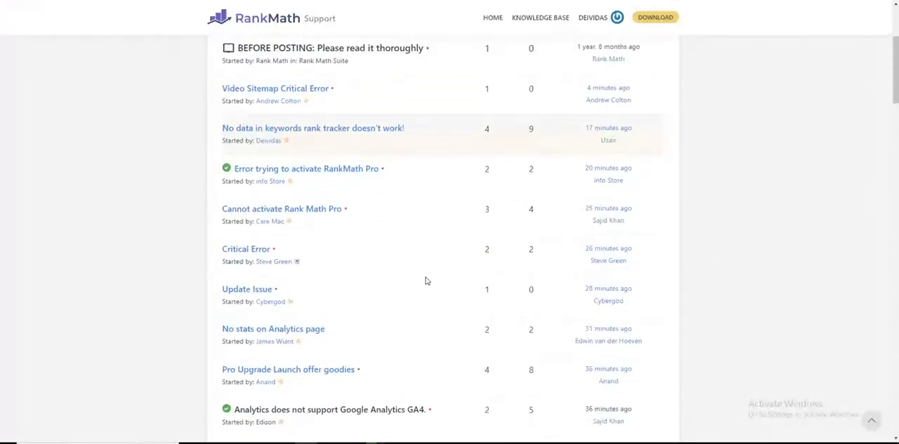
mouse_move(428, 259)
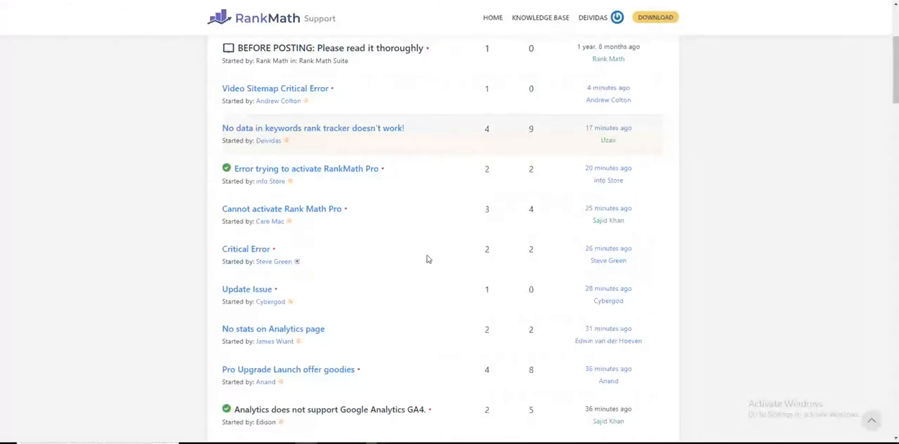
mouse_move(420, 260)
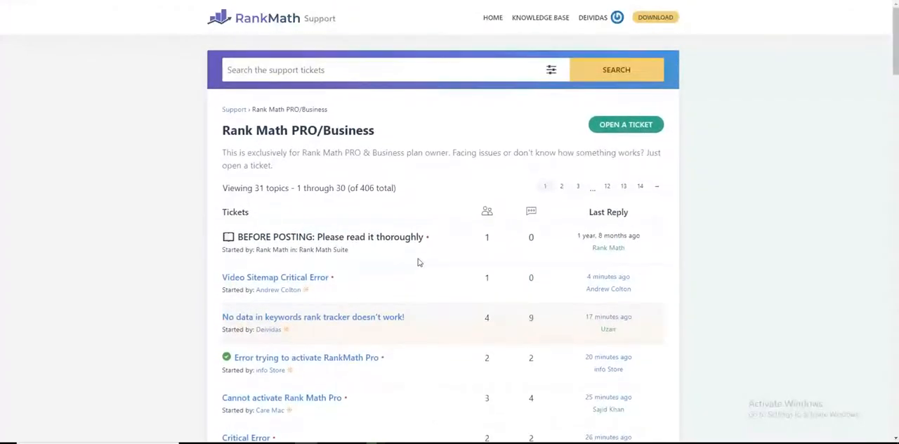
scroll("down", 3)
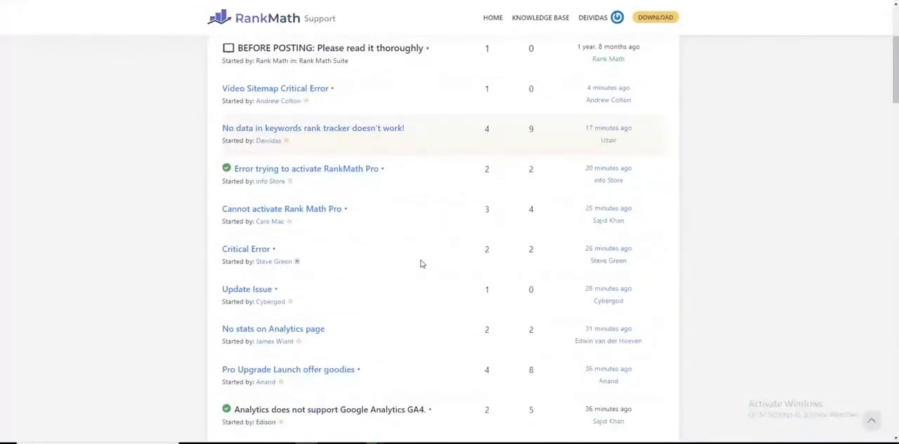
scroll("down", 3)
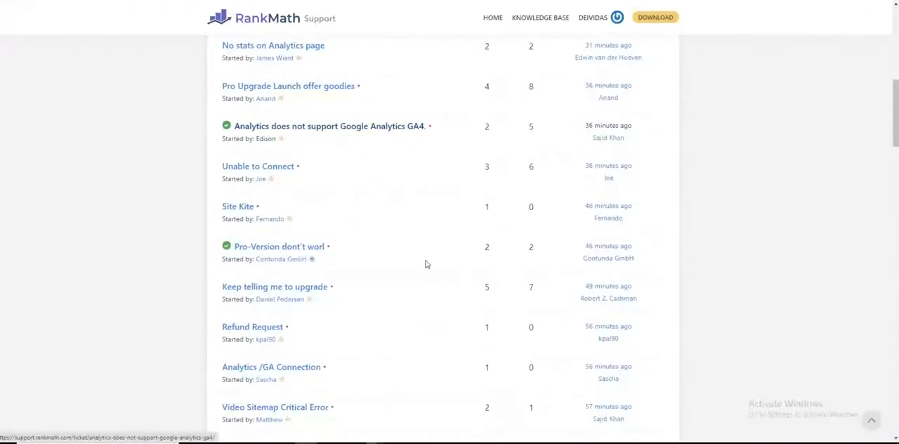
scroll("up", 3)
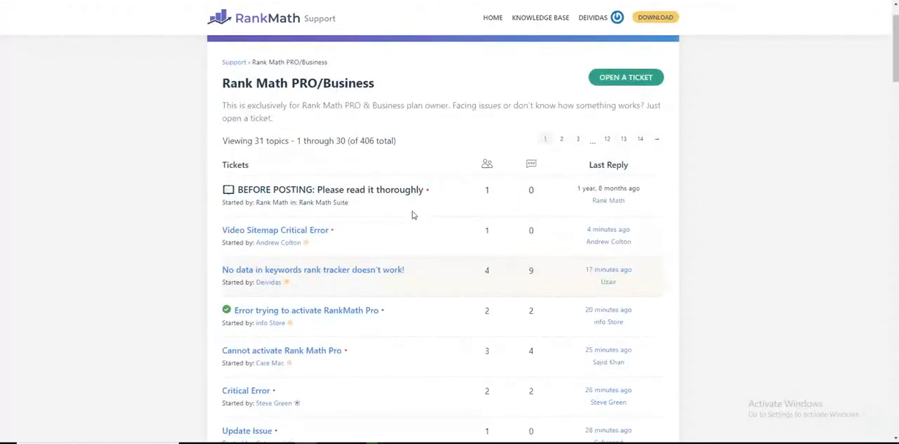
scroll("down", 3)
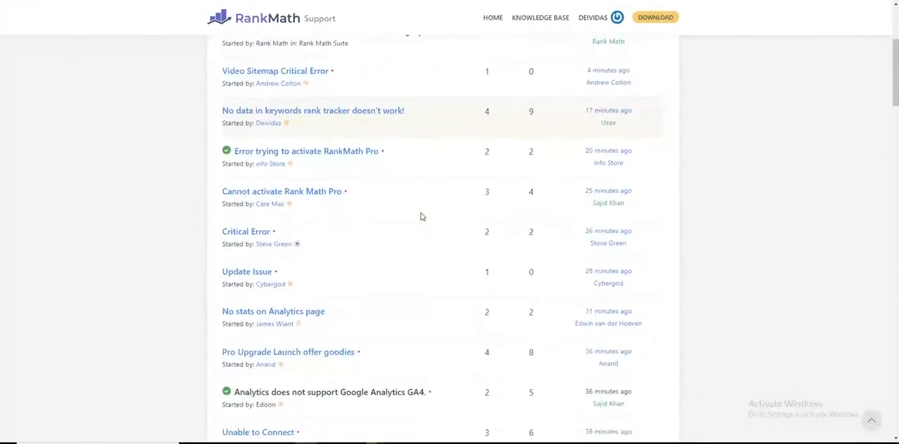
scroll("down", 3)
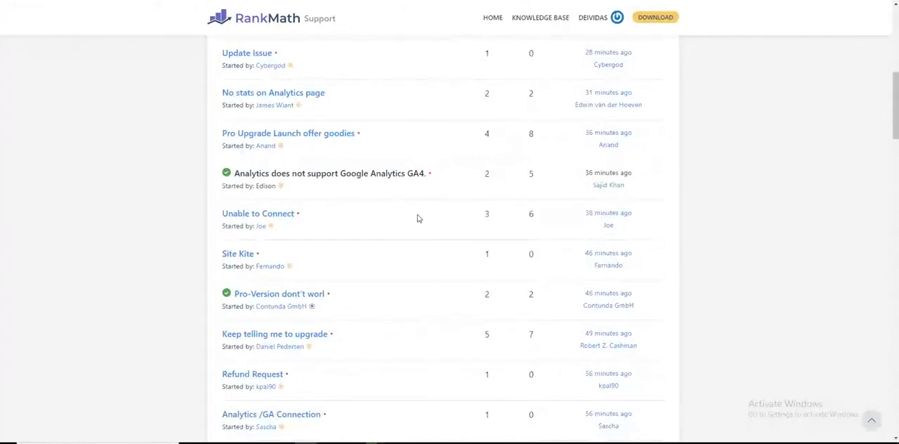
mouse_move(408, 229)
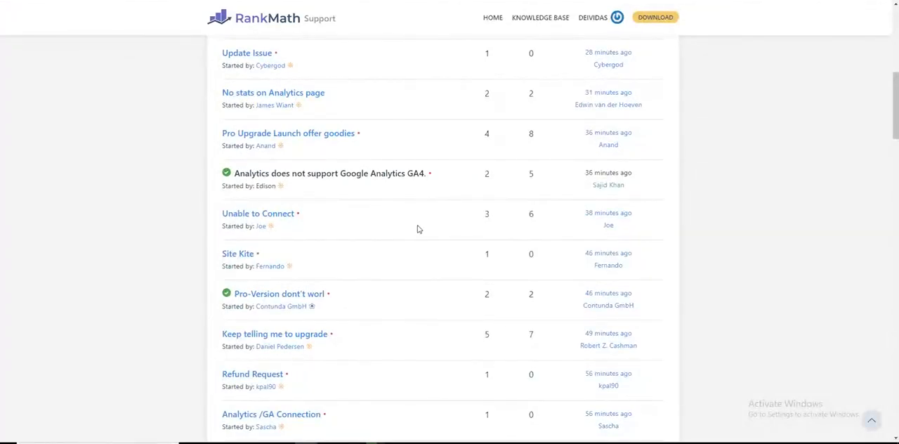
mouse_move(367, 213)
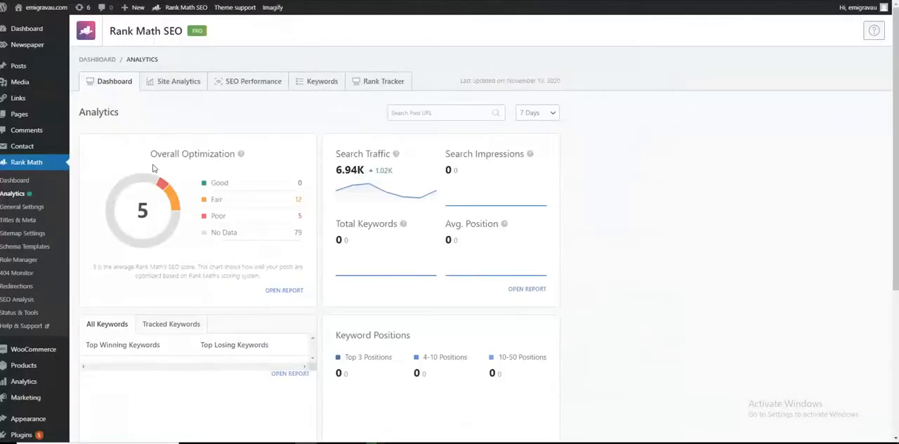
Scroll through every module card on the Modules page, then return to the Analytics overview.
left_click(14, 180)
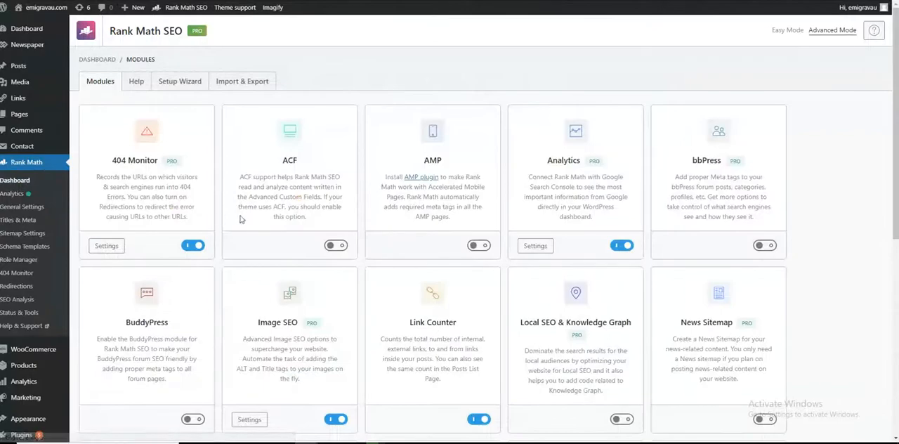
mouse_move(613, 196)
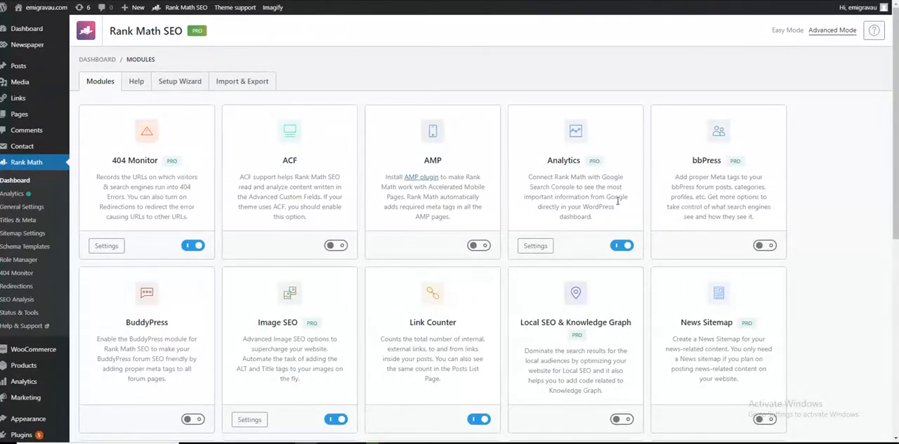
mouse_move(596, 195)
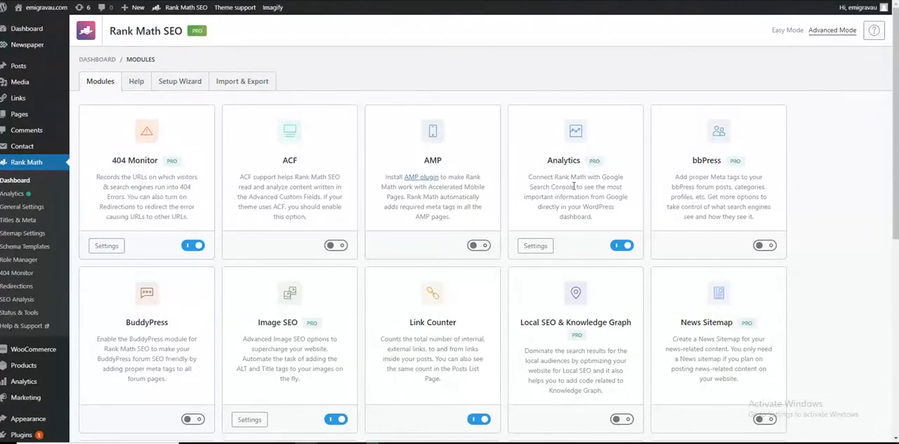
scroll("down", 3)
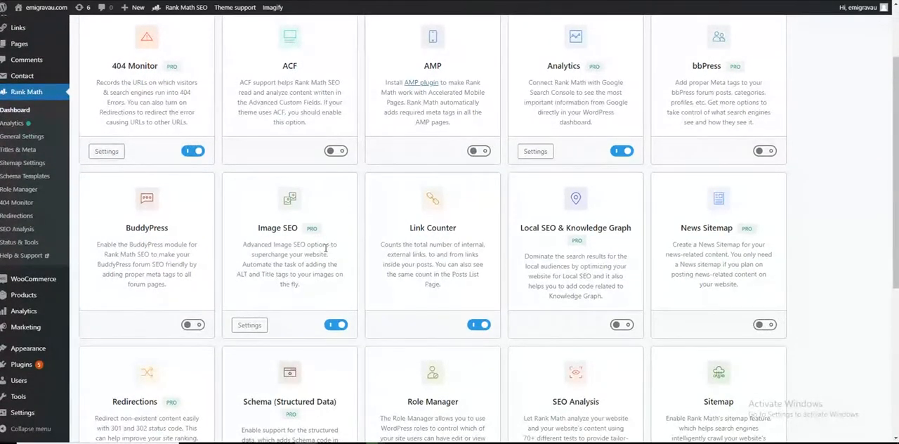
mouse_move(267, 238)
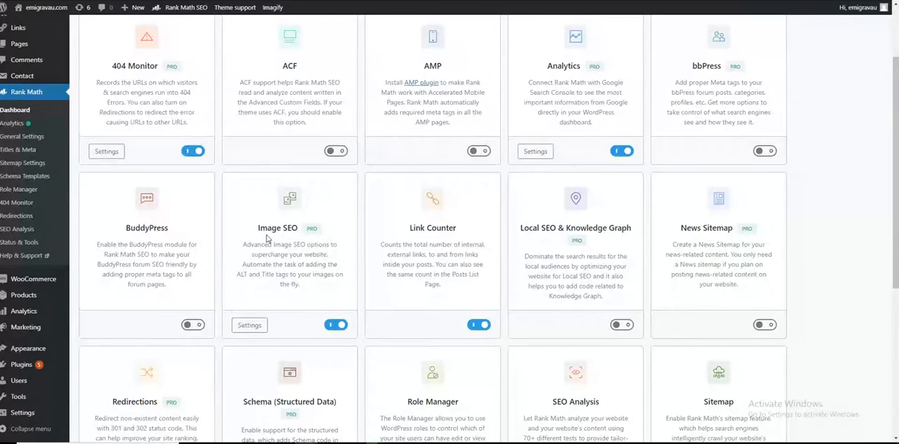
scroll("down", 3)
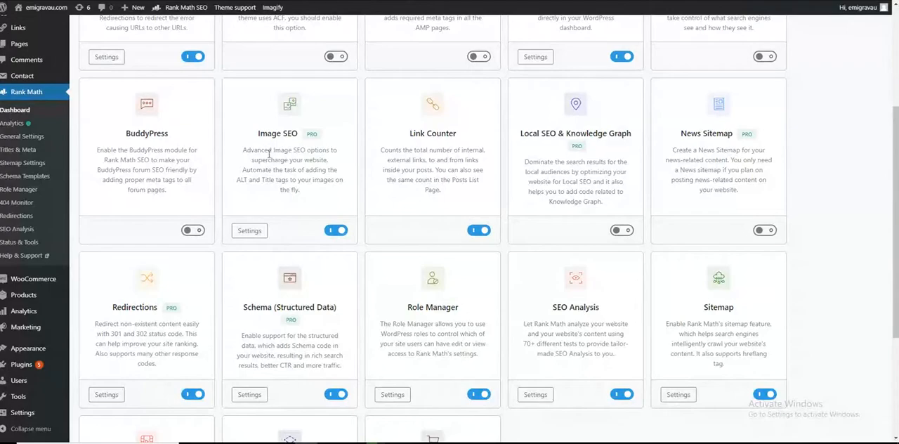
mouse_move(687, 143)
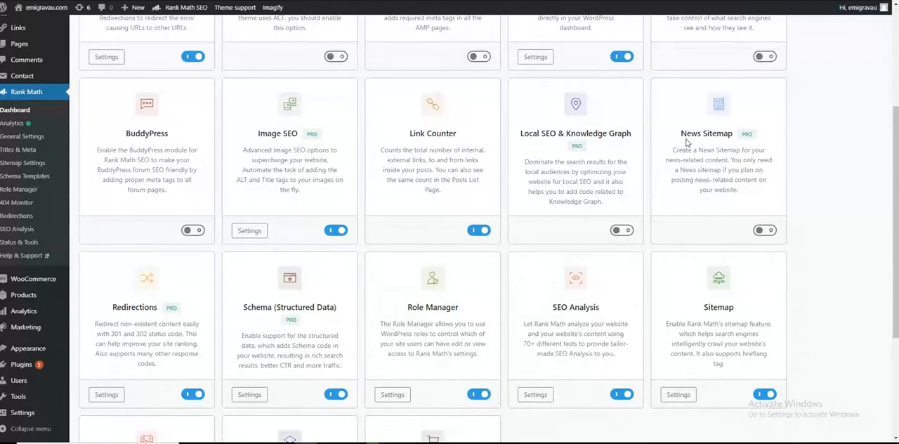
mouse_move(643, 210)
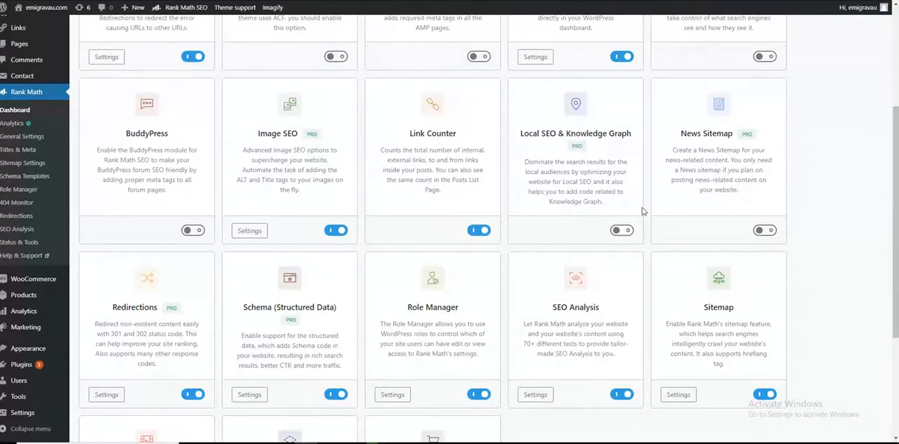
scroll("down", 3)
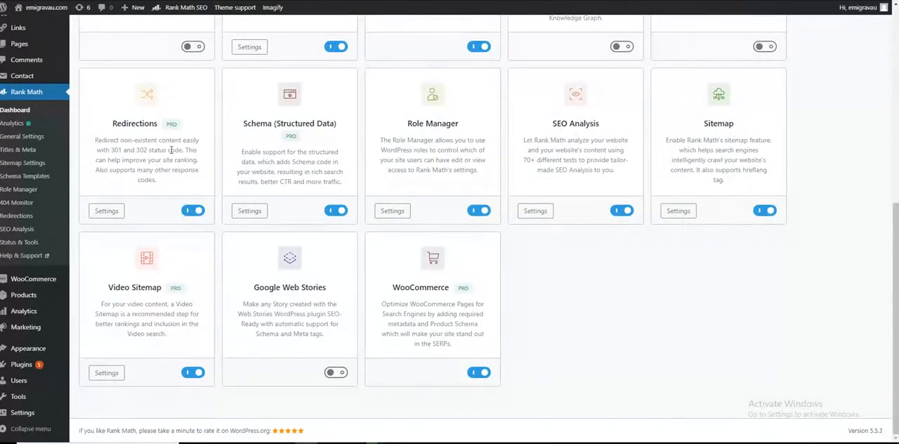
mouse_move(306, 143)
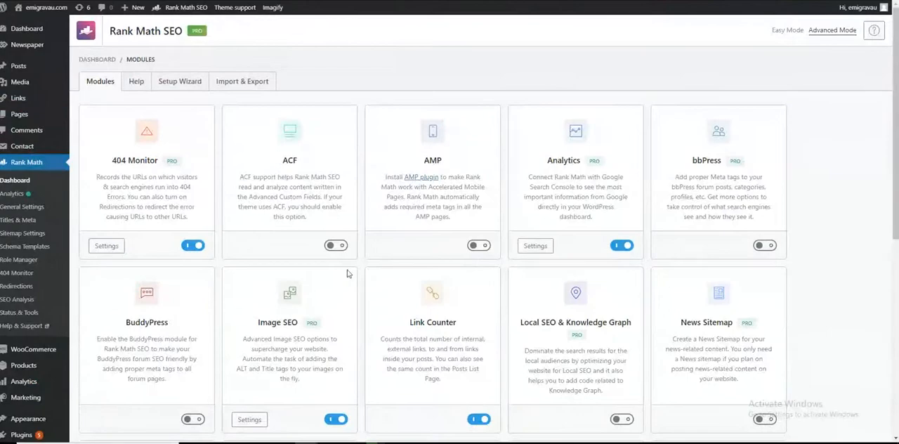
left_click(12, 193)
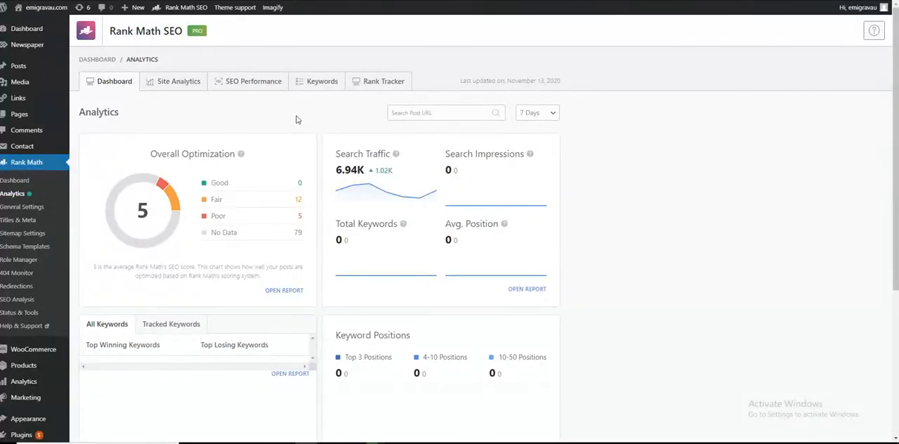
mouse_move(299, 118)
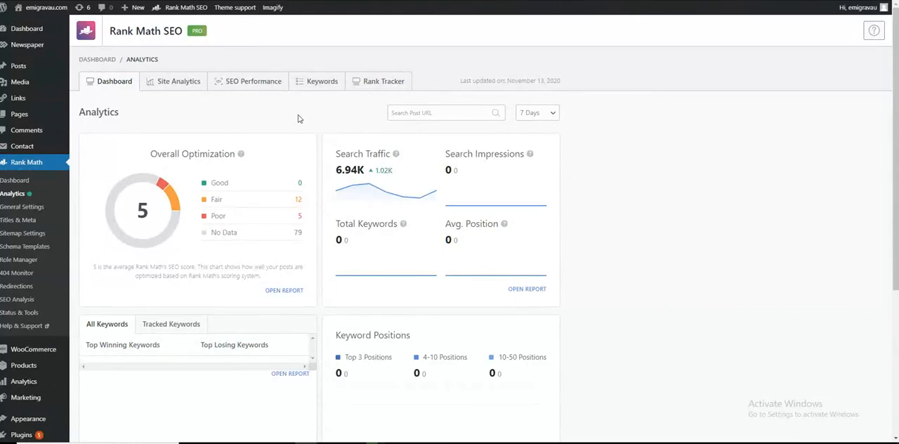
mouse_move(682, 23)
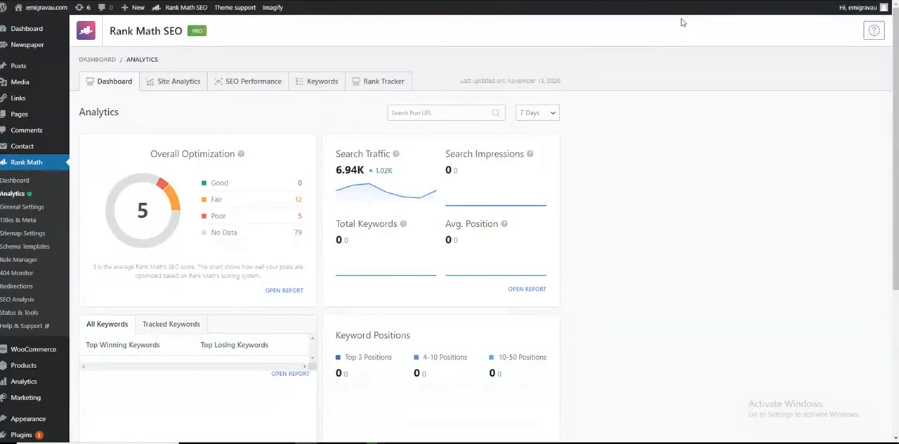